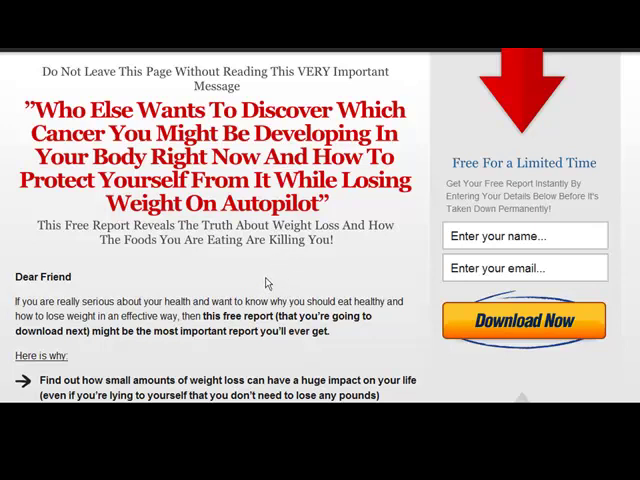
- Create a new cover art named 'freereport' using the green Classic style
{"action": "scroll", "scroll_direction": "down", "scroll_amount": 3}
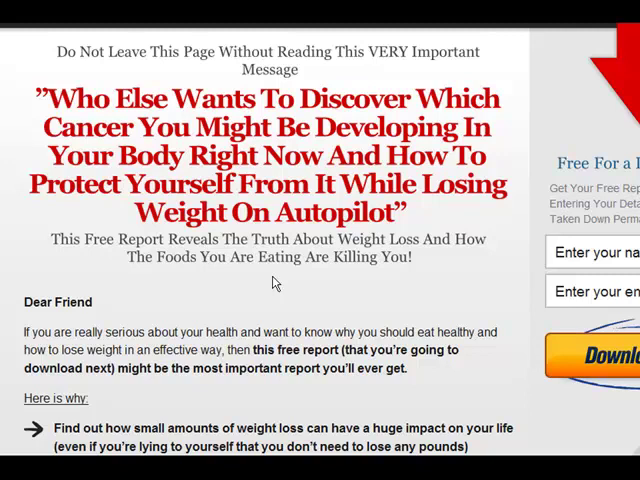
{"action": "mouse_move", "coordinate": [218, 382]}
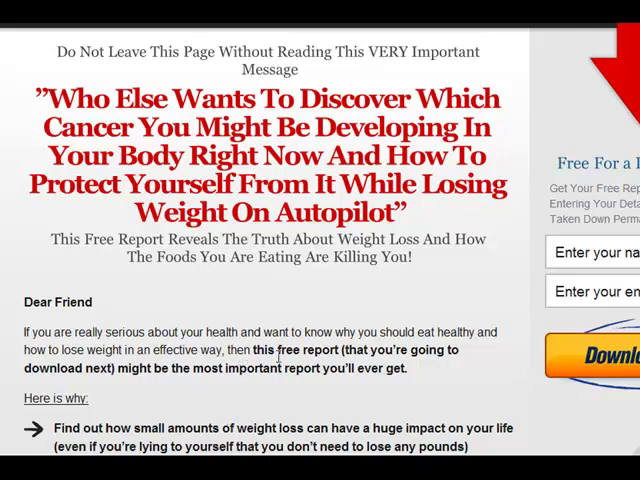
{"action": "mouse_move", "coordinate": [315, 316]}
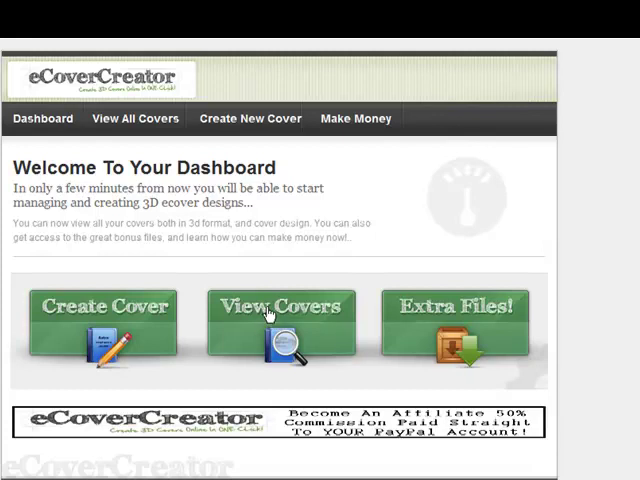
{"action": "left_click", "coordinate": [281, 308]}
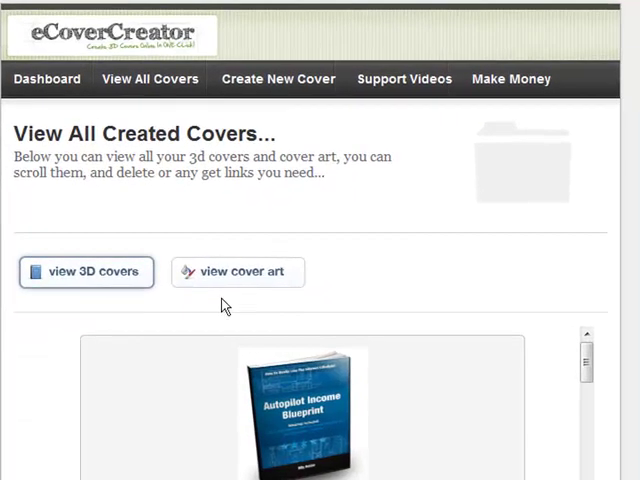
{"action": "left_click", "coordinate": [277, 79]}
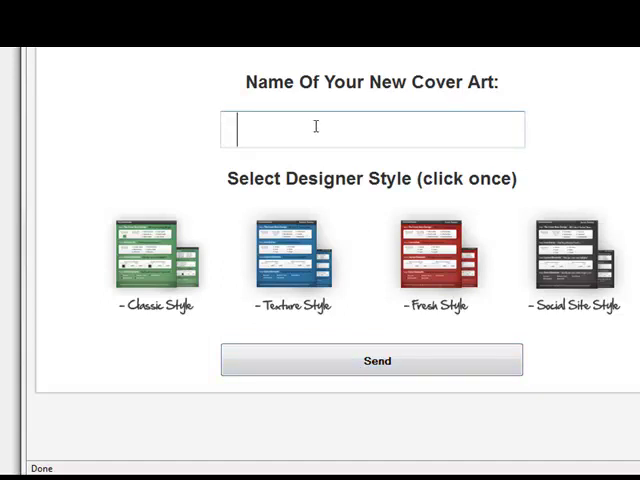
{"action": "type", "text": "free"}
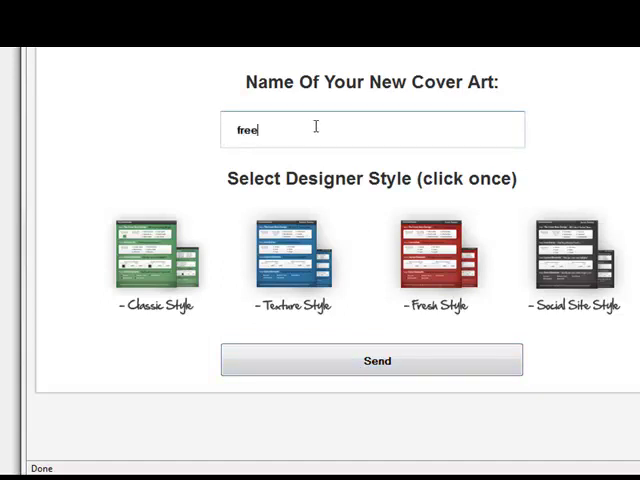
{"action": "type", "text": "report"}
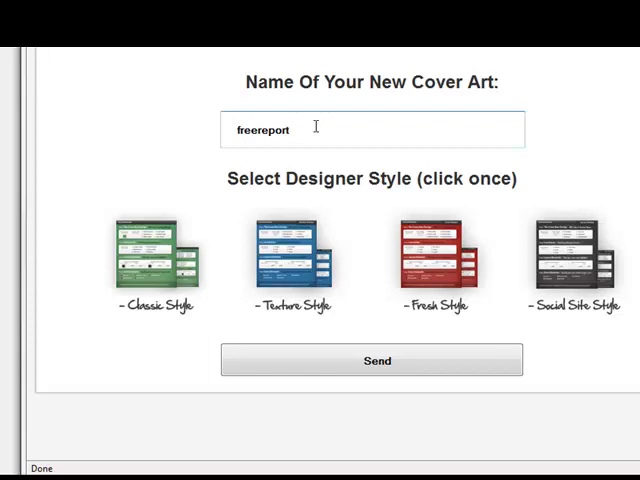
{"action": "left_click", "coordinate": [372, 360]}
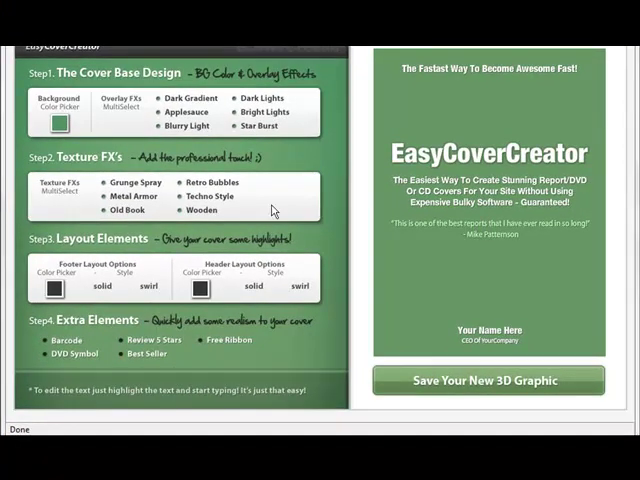
- Give the cover a dark teal background, Dark Gradient and Applesauce overlays, and a swirl footer
{"action": "left_click", "coordinate": [58, 119]}
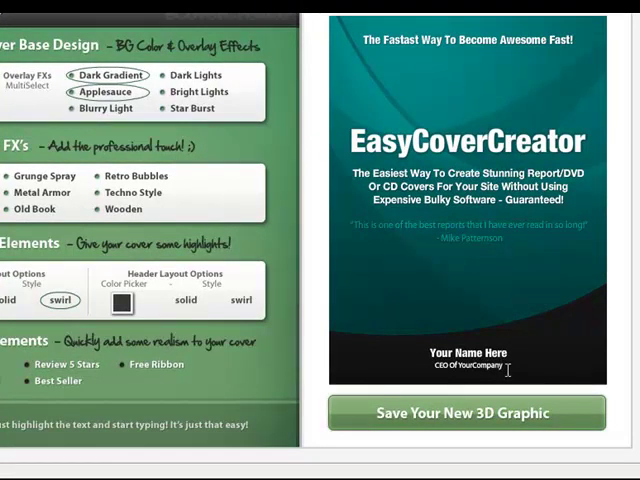
{"action": "key", "text": "BackSpace"}
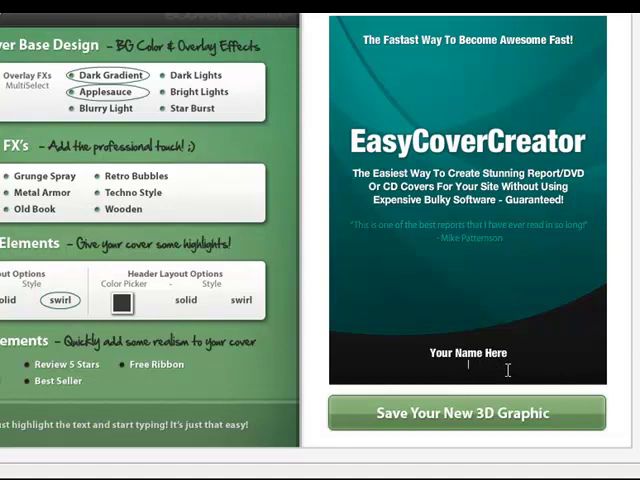
{"action": "type", "text": "www."}
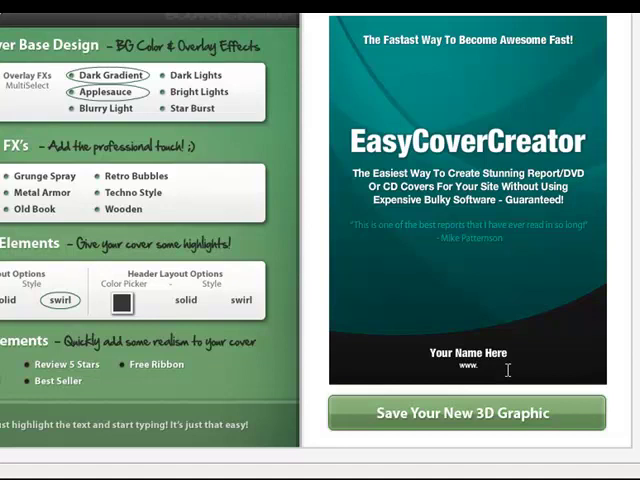
{"action": "type", "text": "losing"}
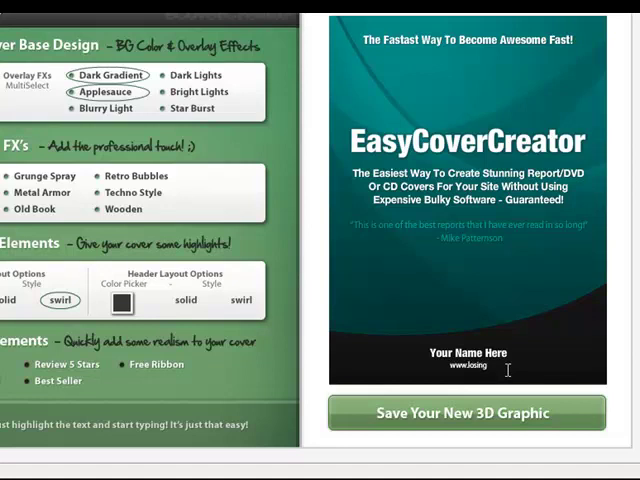
{"action": "type", "text": "f"}
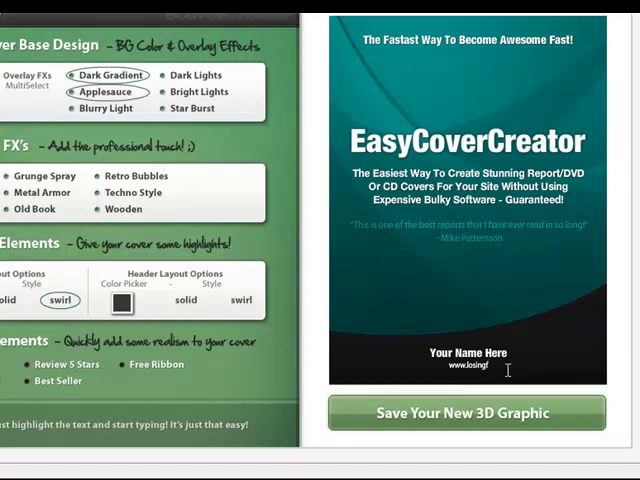
{"action": "type", "text": "at101.com"}
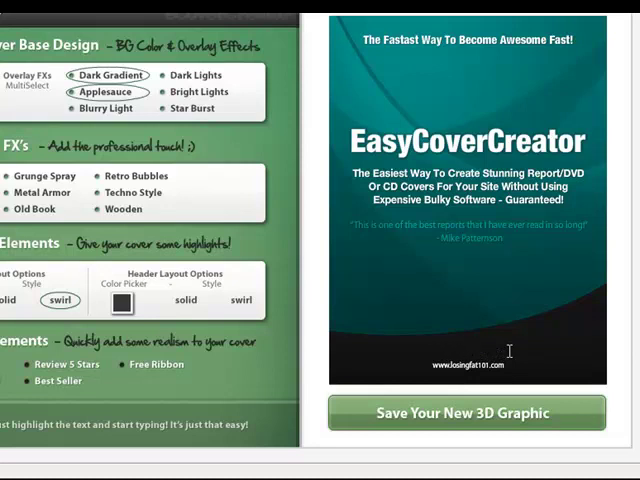
{"action": "type", "text": "Josh"}
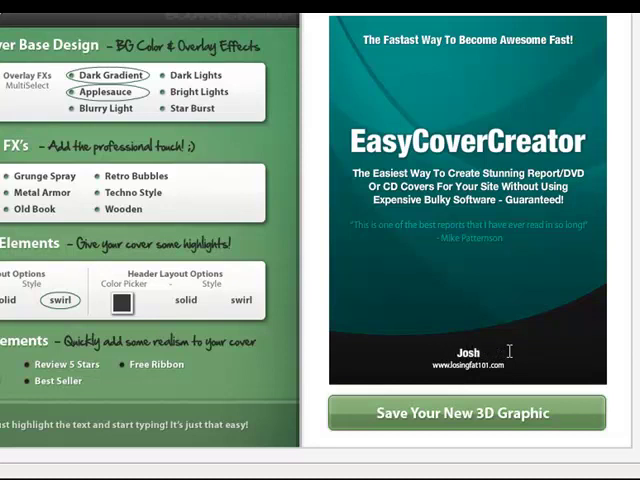
{"action": "type", "text": "Smith"}
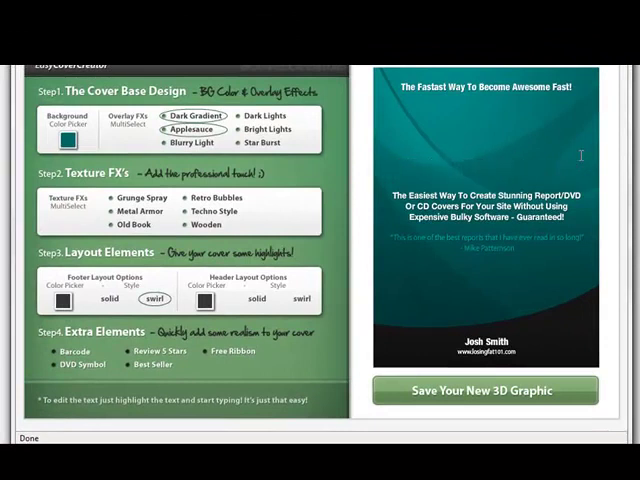
- Enter 'Shocking Truth About Weight Loss REVEALED' as the cover's main title
{"action": "type", "text": "Shocking"}
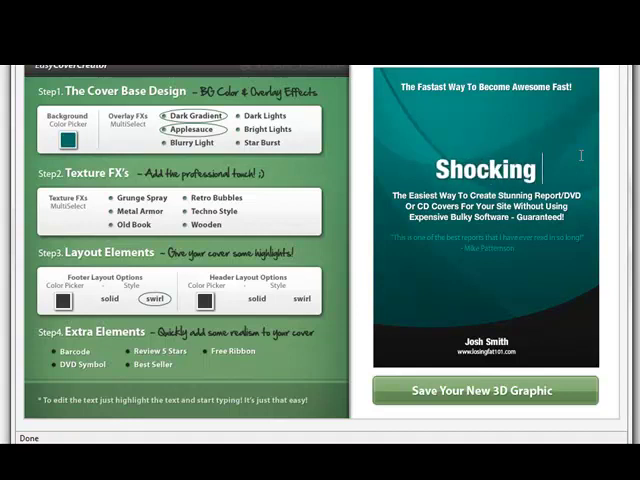
{"action": "type", "text": "Truth"}
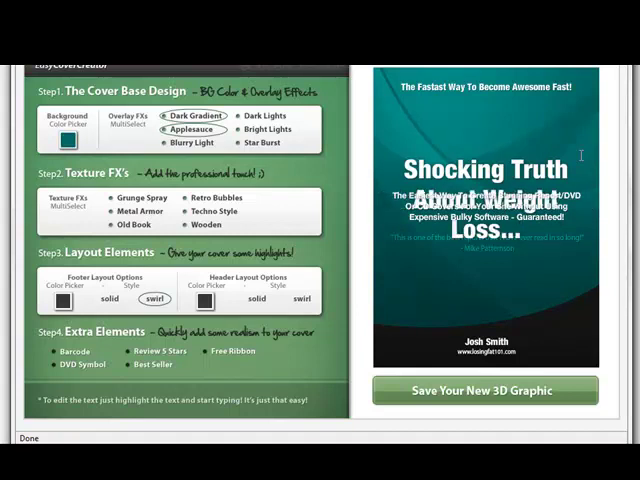
{"action": "type", "text": "RE"}
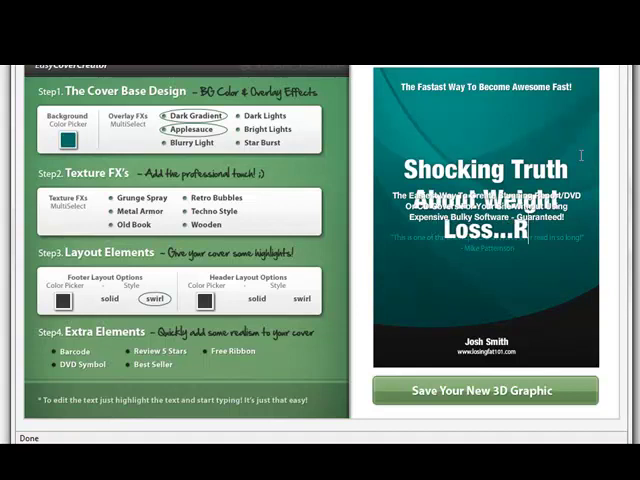
{"action": "type", "text": "EALE"}
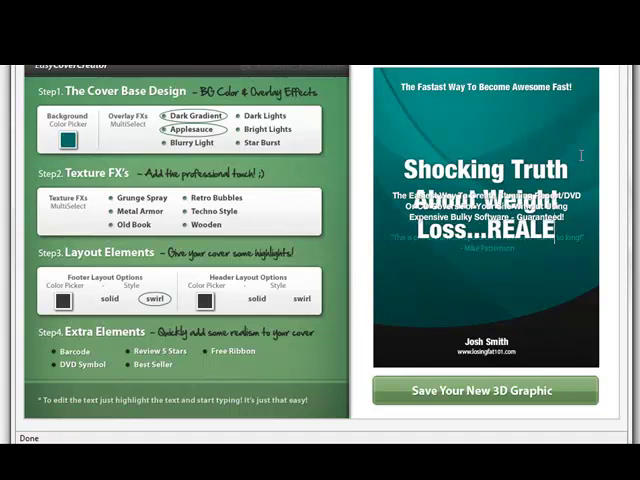
{"action": "type", "text": "D"}
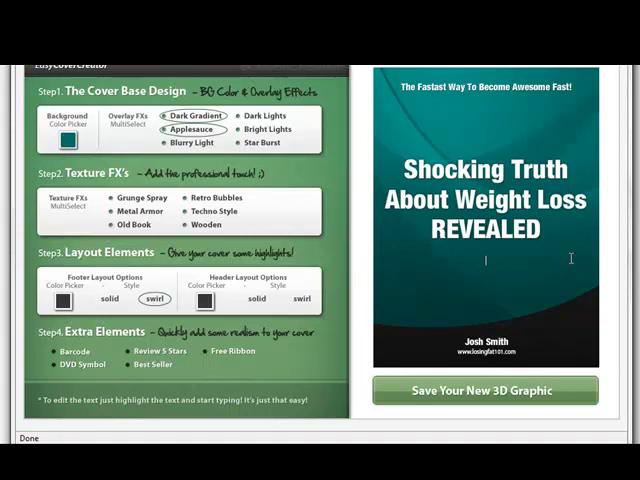
- Drop REVEALED from the title and add the subtitle 'They Don't Want You To Know'
{"action": "type", "text": "They"}
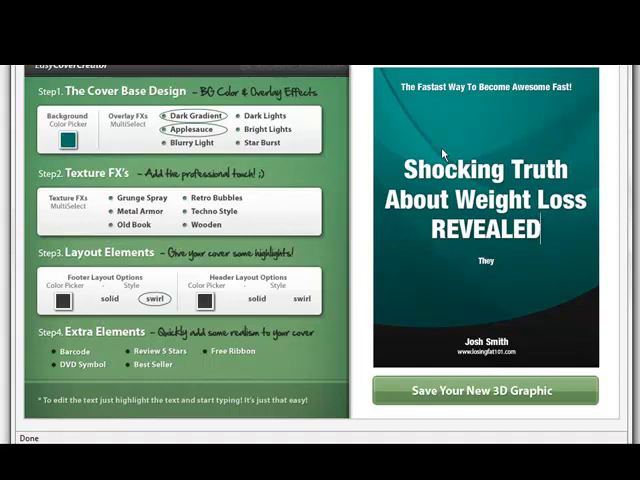
{"action": "key", "text": "Backspace"}
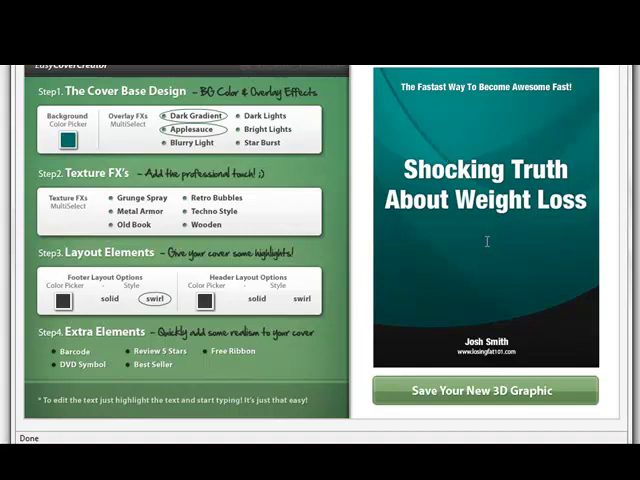
{"action": "left_click", "coordinate": [486, 238]}
{"action": "type", "text": "They Don't Want You"}
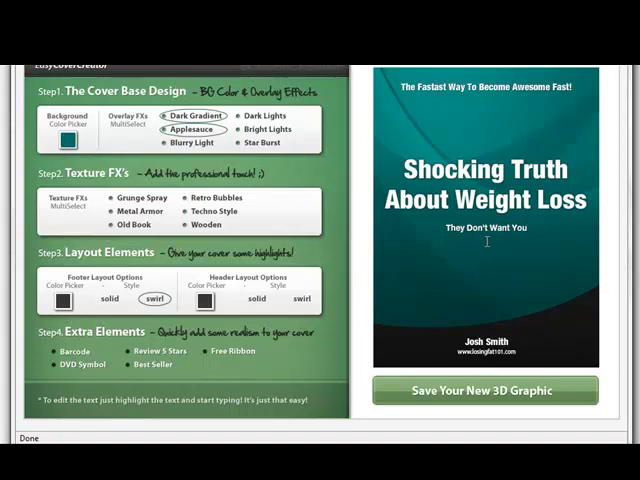
{"action": "type", "text": "To Know"}
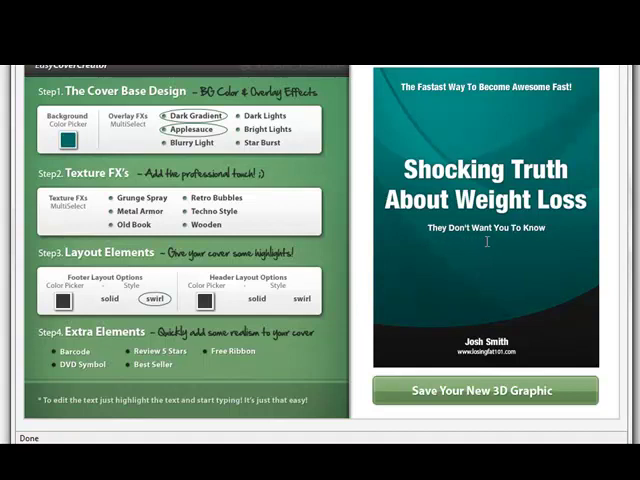
{"action": "type", "text": "Ab"}
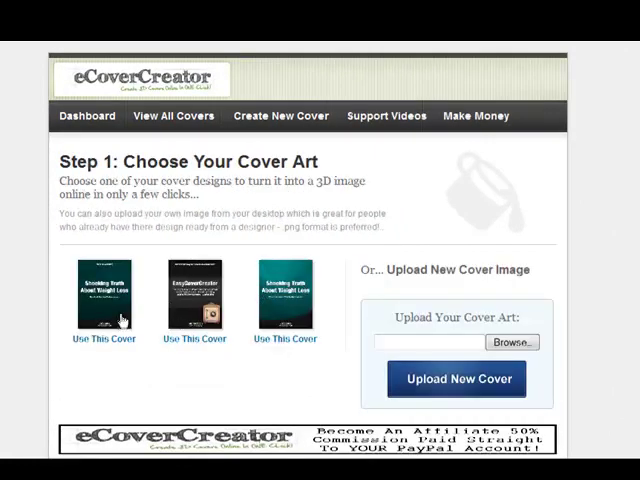
{"action": "mouse_move", "coordinate": [112, 357]}
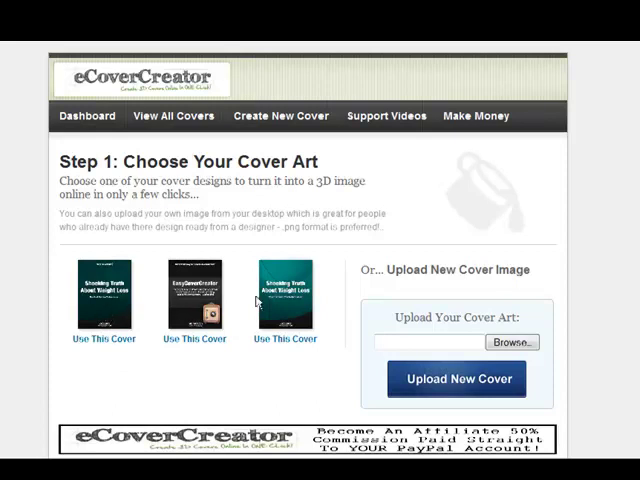
{"action": "mouse_move", "coordinate": [105, 307]}
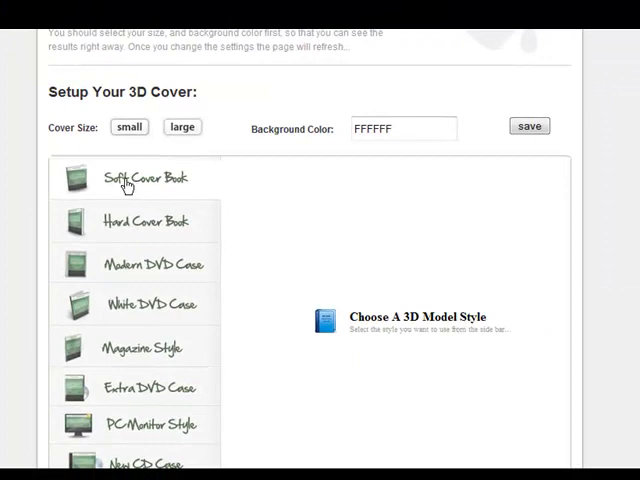
- Preview the cover as a 3D Soft Cover Book and name it 'freereport'
{"action": "scroll", "scroll_direction": "down", "scroll_amount": 3}
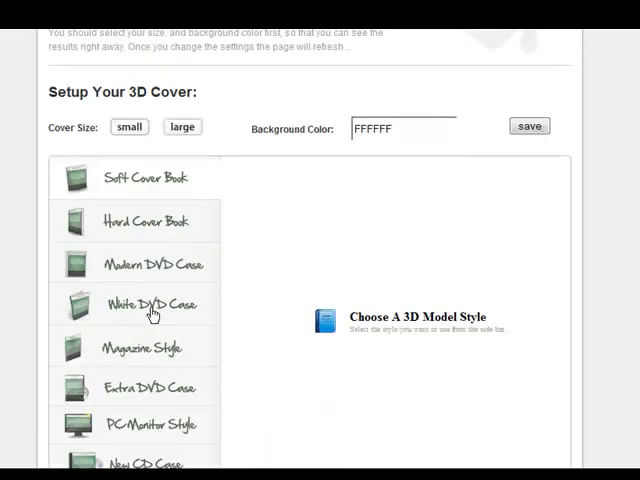
{"action": "left_click", "coordinate": [145, 178]}
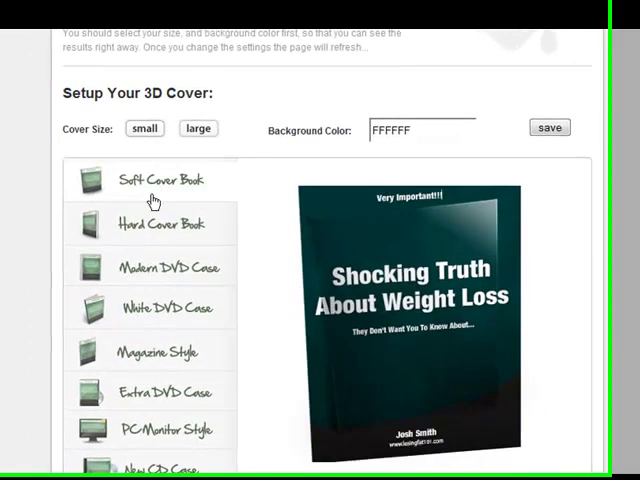
{"action": "scroll", "scroll_direction": "down", "scroll_amount": 3}
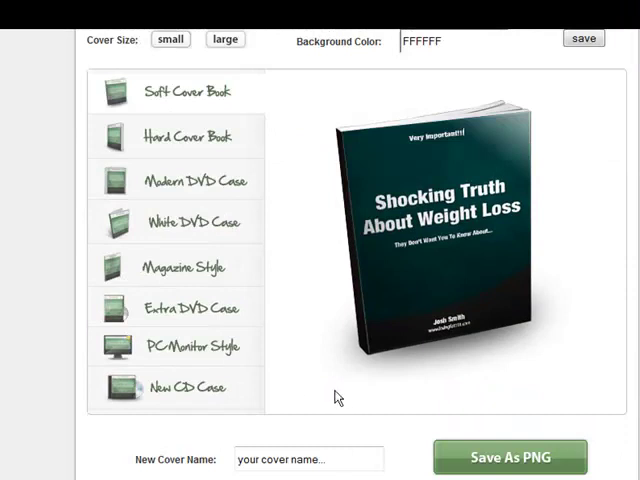
{"action": "scroll", "scroll_direction": "down", "scroll_amount": 3}
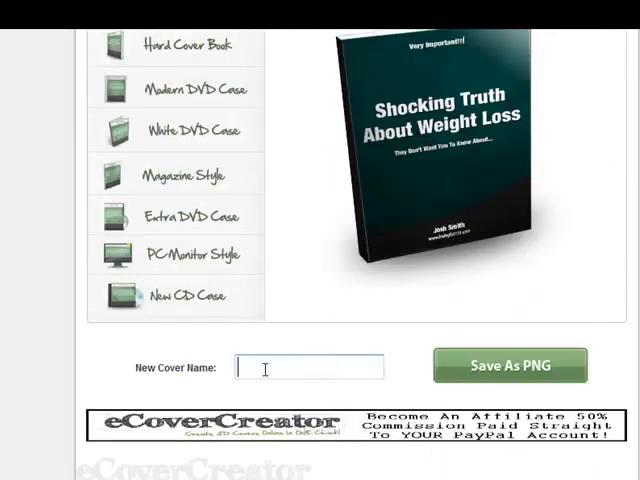
{"action": "type", "text": "freereport"}
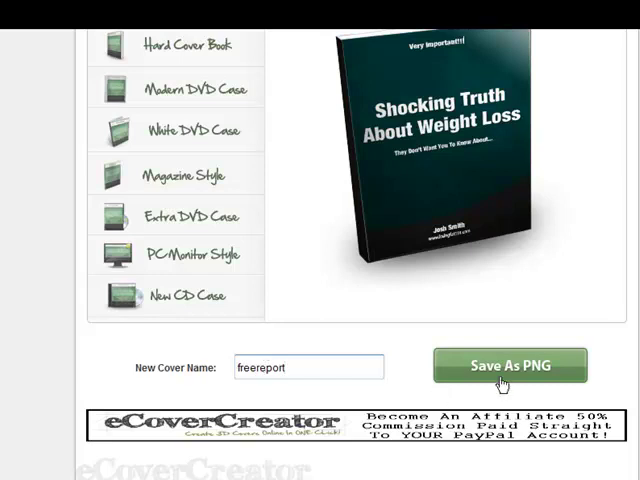
- Save the soft-cover ecover as a PNG and view its preview and cover link
{"action": "left_click", "coordinate": [509, 364]}
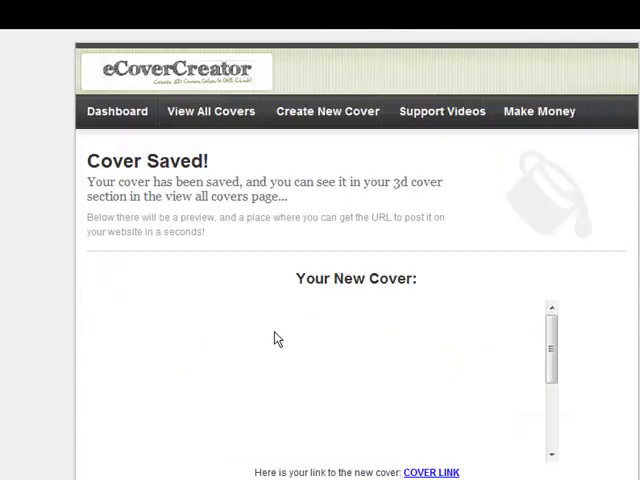
{"action": "scroll", "scroll_direction": "down", "scroll_amount": 3}
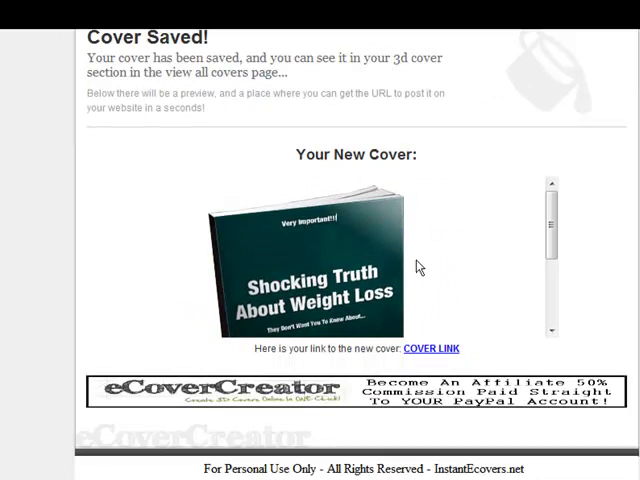
{"action": "mouse_move", "coordinate": [450, 267]}
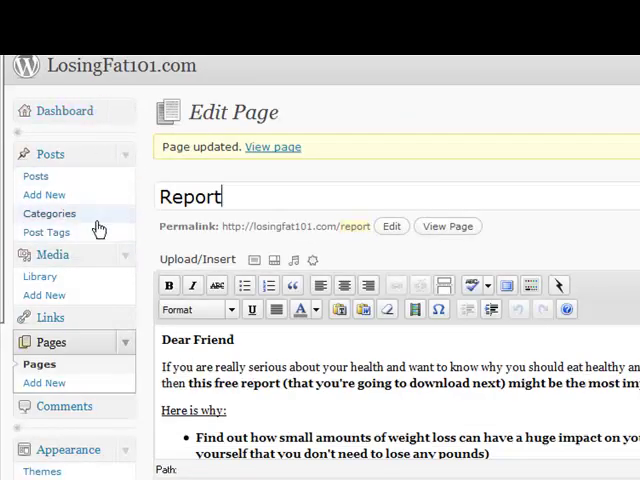
{"action": "scroll", "scroll_direction": "down", "scroll_amount": 3}
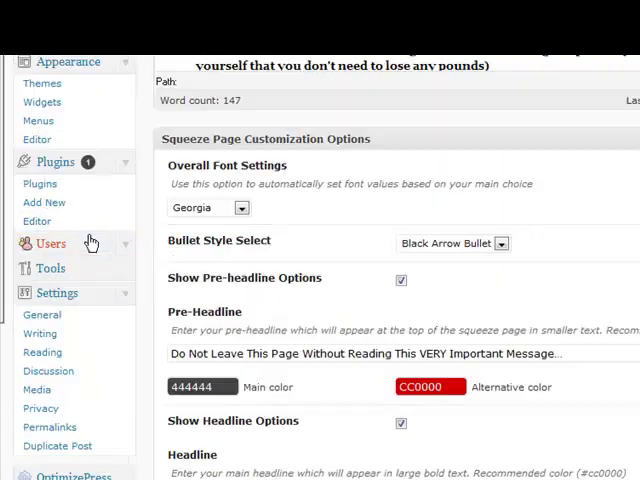
{"action": "scroll", "scroll_direction": "down", "scroll_amount": 3}
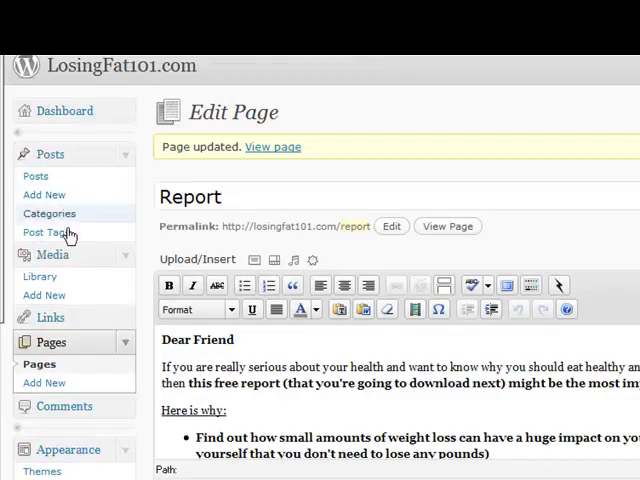
{"action": "scroll", "scroll_direction": "down", "scroll_amount": 3}
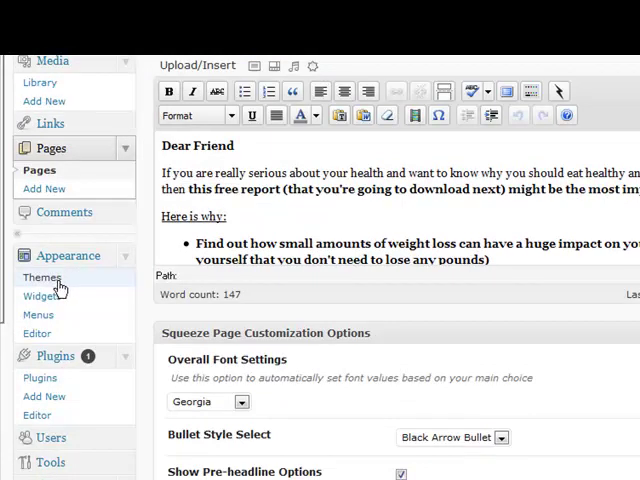
{"action": "left_click", "coordinate": [42, 277]}
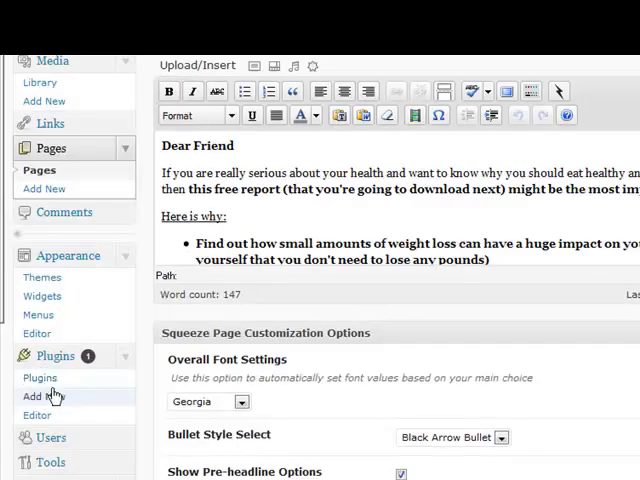
{"action": "scroll", "scroll_direction": "up", "scroll_amount": 3}
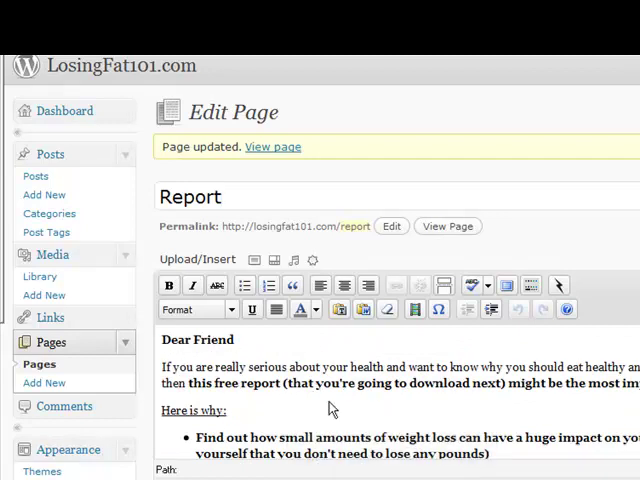
{"action": "scroll", "scroll_direction": "down", "scroll_amount": 3}
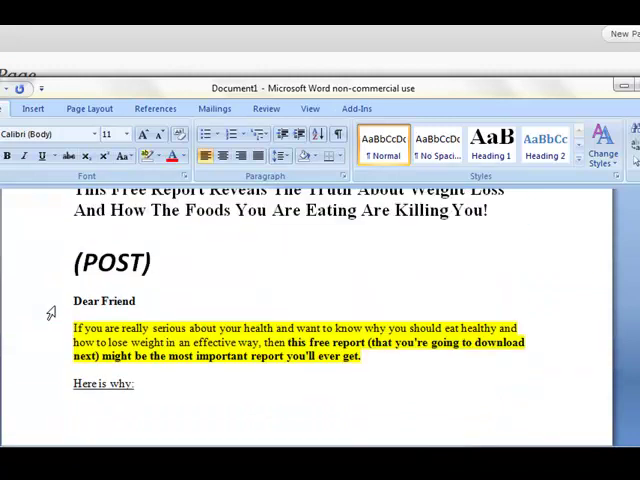
{"action": "scroll", "scroll_direction": "down", "scroll_amount": 3}
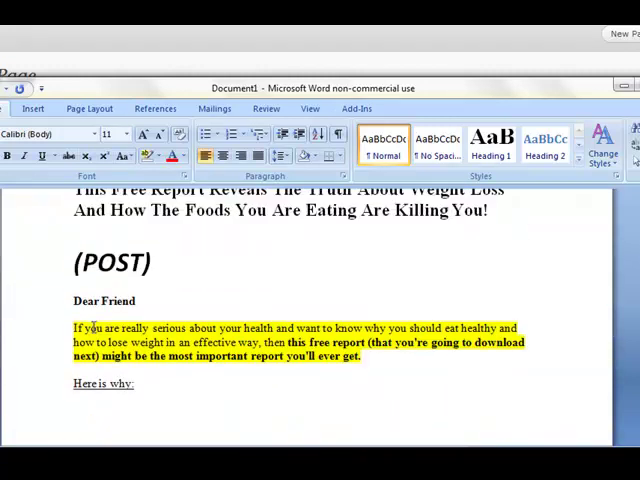
{"action": "scroll", "scroll_direction": "down", "scroll_amount": 3}
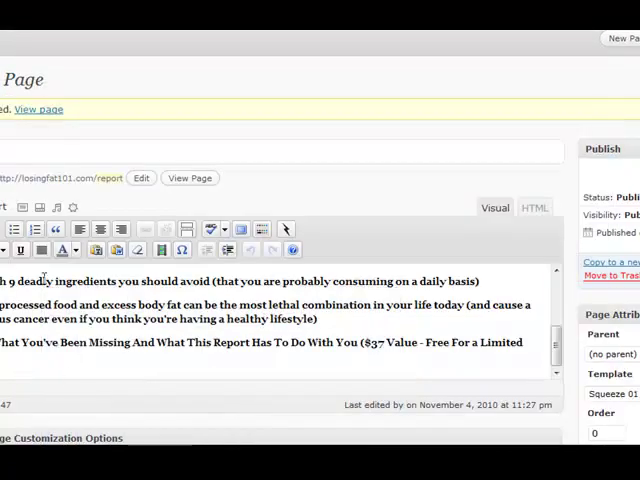
{"action": "scroll", "scroll_direction": "down", "scroll_amount": 3}
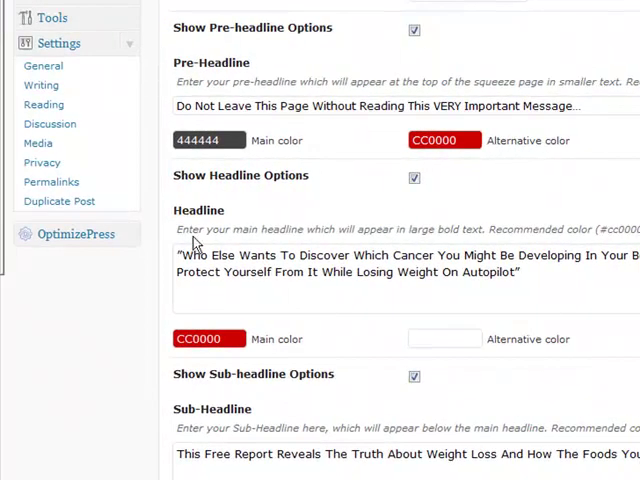
{"action": "scroll", "scroll_direction": "down", "scroll_amount": 3}
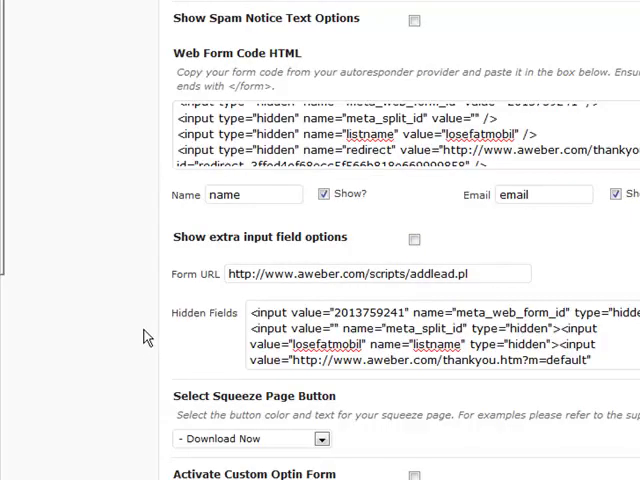
{"action": "scroll", "scroll_direction": "down", "scroll_amount": 3}
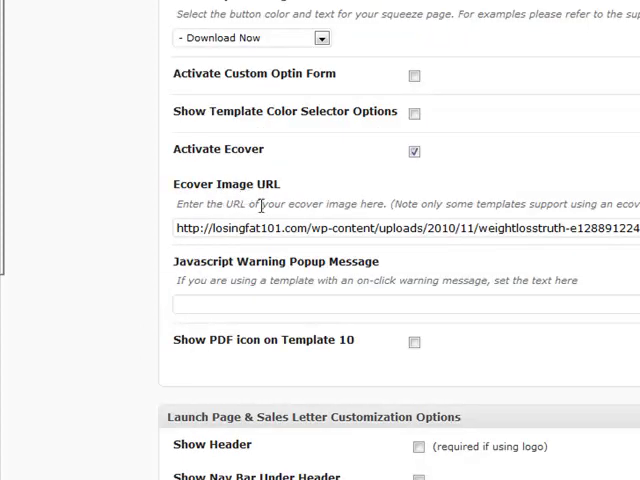
{"action": "scroll", "scroll_direction": "down", "scroll_amount": 3}
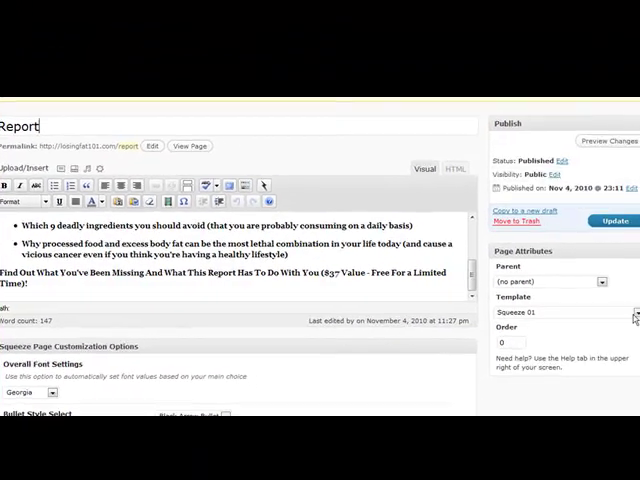
- Preview the Report squeeze page, then update the page in WordPress
{"action": "left_click", "coordinate": [633, 312]}
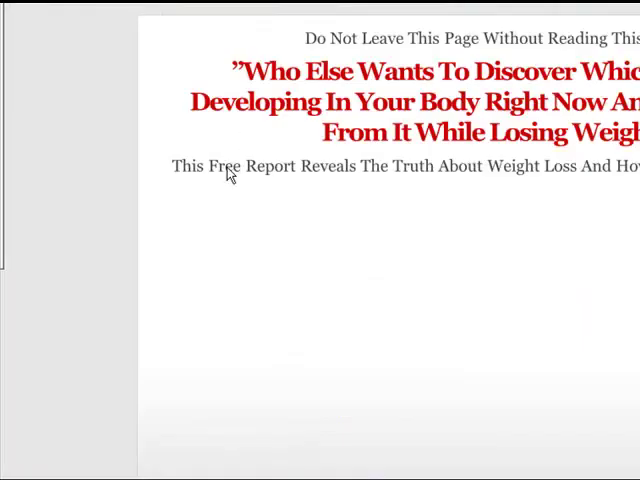
{"action": "scroll", "scroll_direction": "down", "scroll_amount": 3}
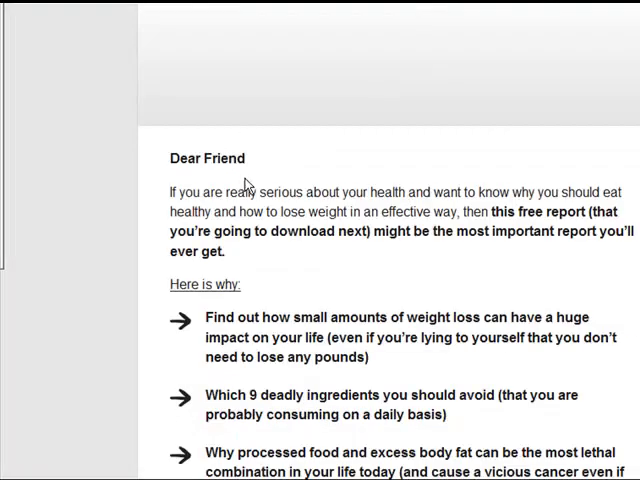
{"action": "scroll", "scroll_direction": "up", "scroll_amount": 3}
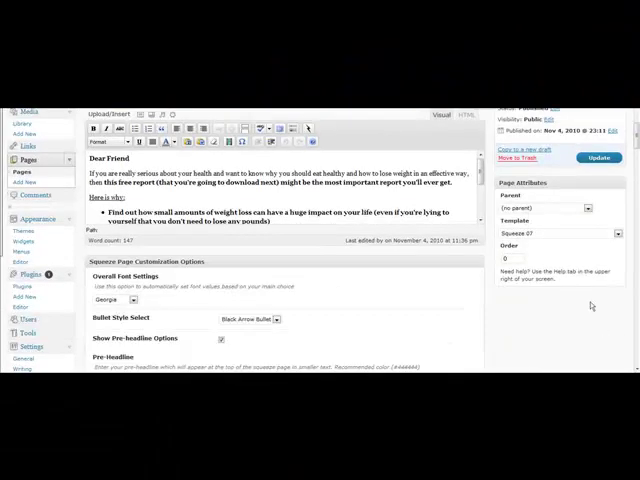
{"action": "left_click", "coordinate": [549, 232]}
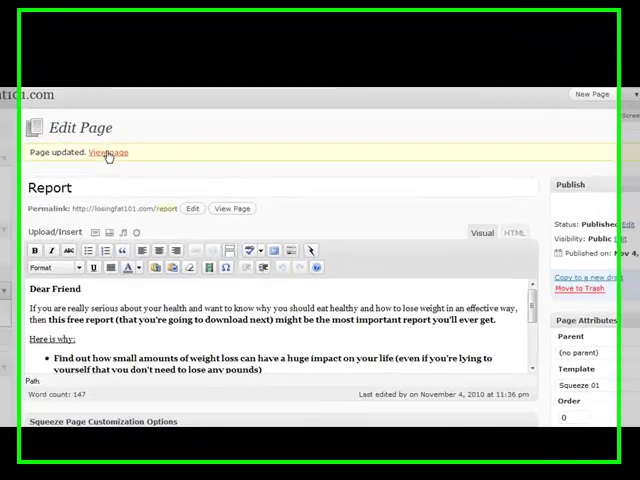
- View the live Report page down to its opt-in form and Download Now button
{"action": "left_click", "coordinate": [105, 152]}
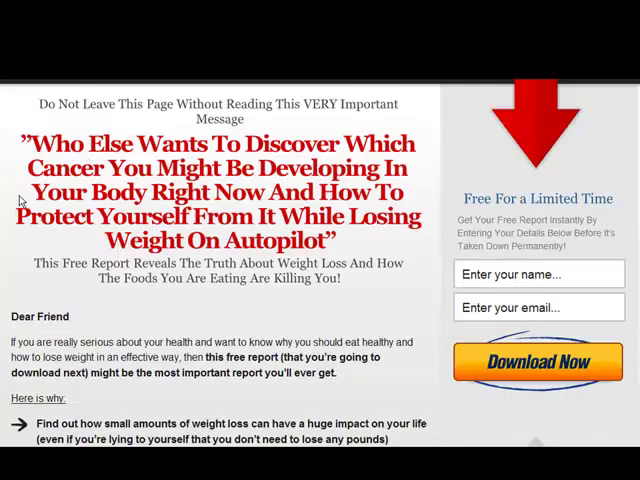
{"action": "scroll", "scroll_direction": "down", "scroll_amount": 3}
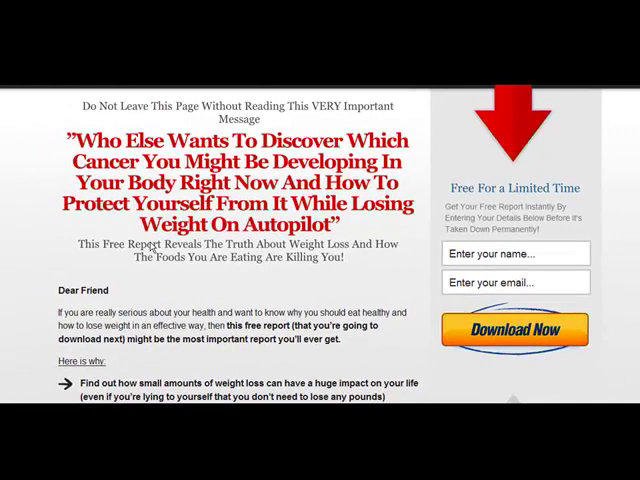
{"action": "scroll", "scroll_direction": "down", "scroll_amount": 3}
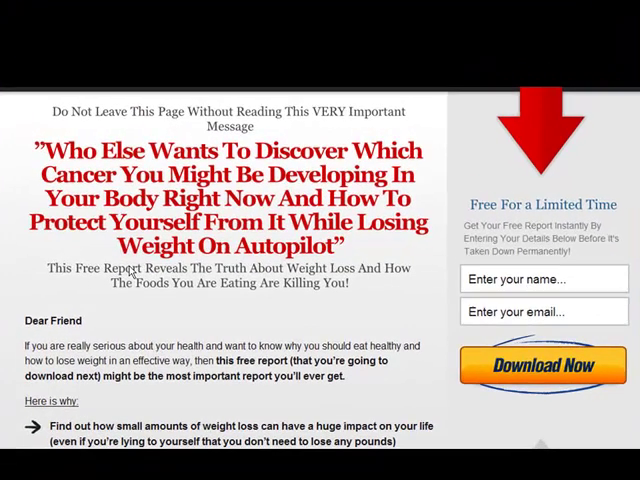